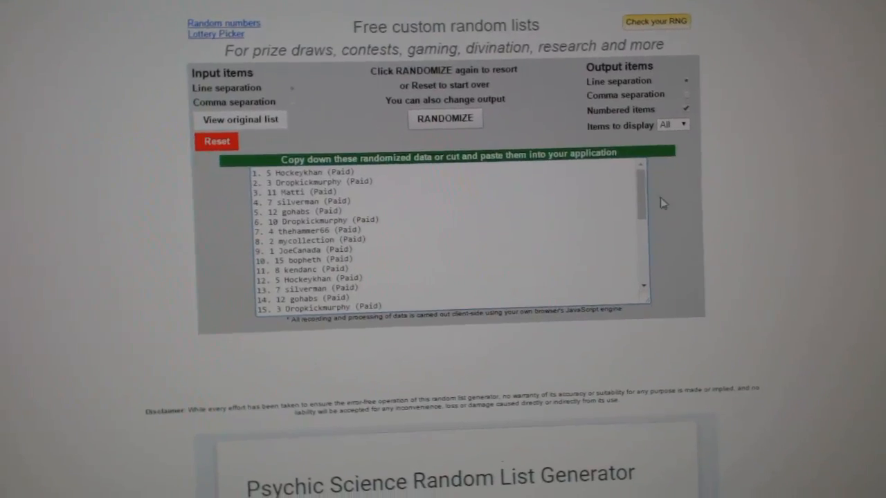
# - Randomize the paid buyer name list twice to get a fresh shuffled order
pyautogui.click(445, 119)
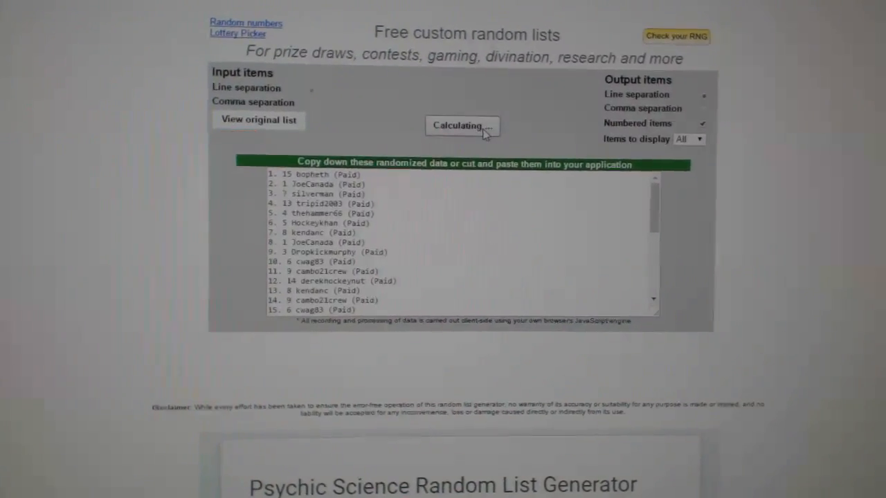
pyautogui.click(461, 125)
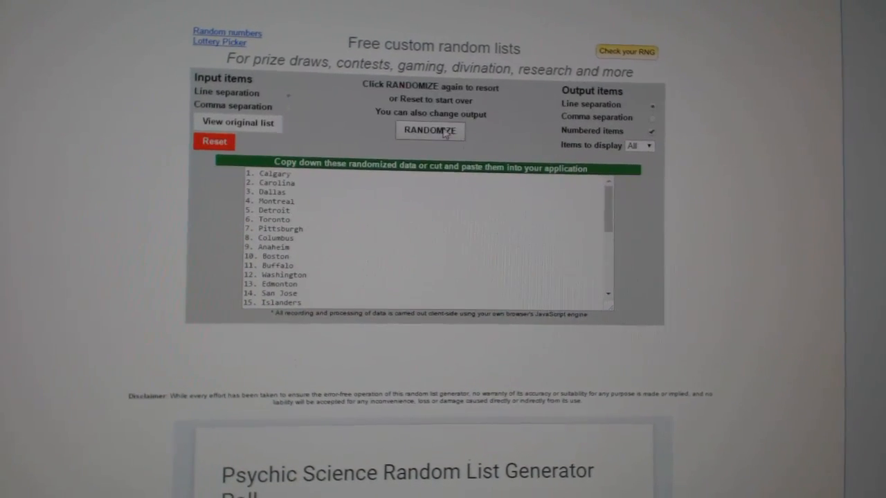
# - Scroll down through the shuffled numbered list of NHL team cities
pyautogui.scroll(-3)
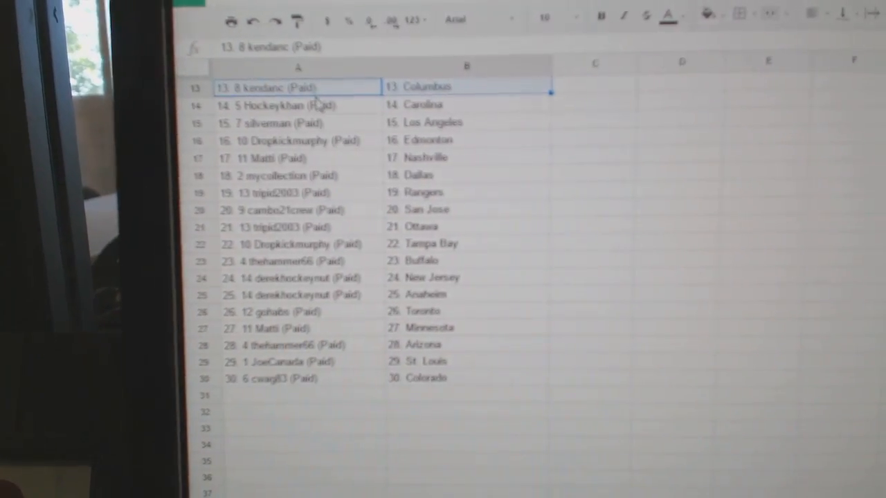
# - Select the row 14 buyer in Google Sheets to check its paired team
pyautogui.click(291, 100)
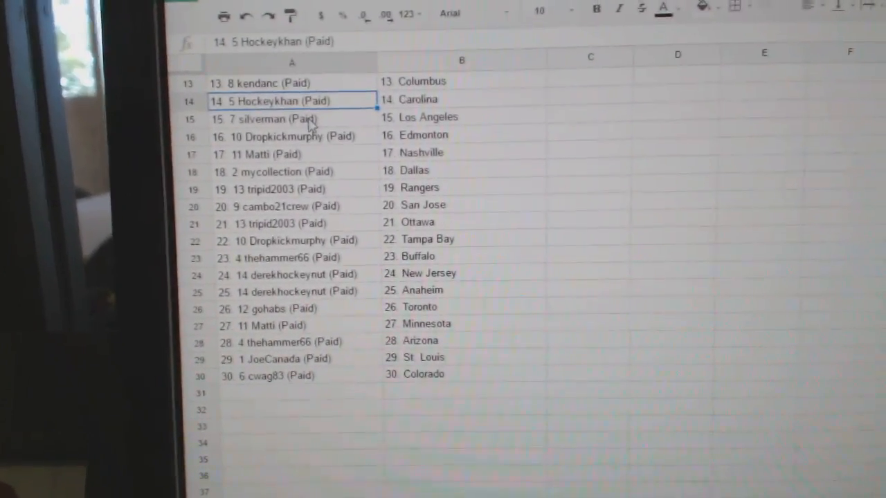